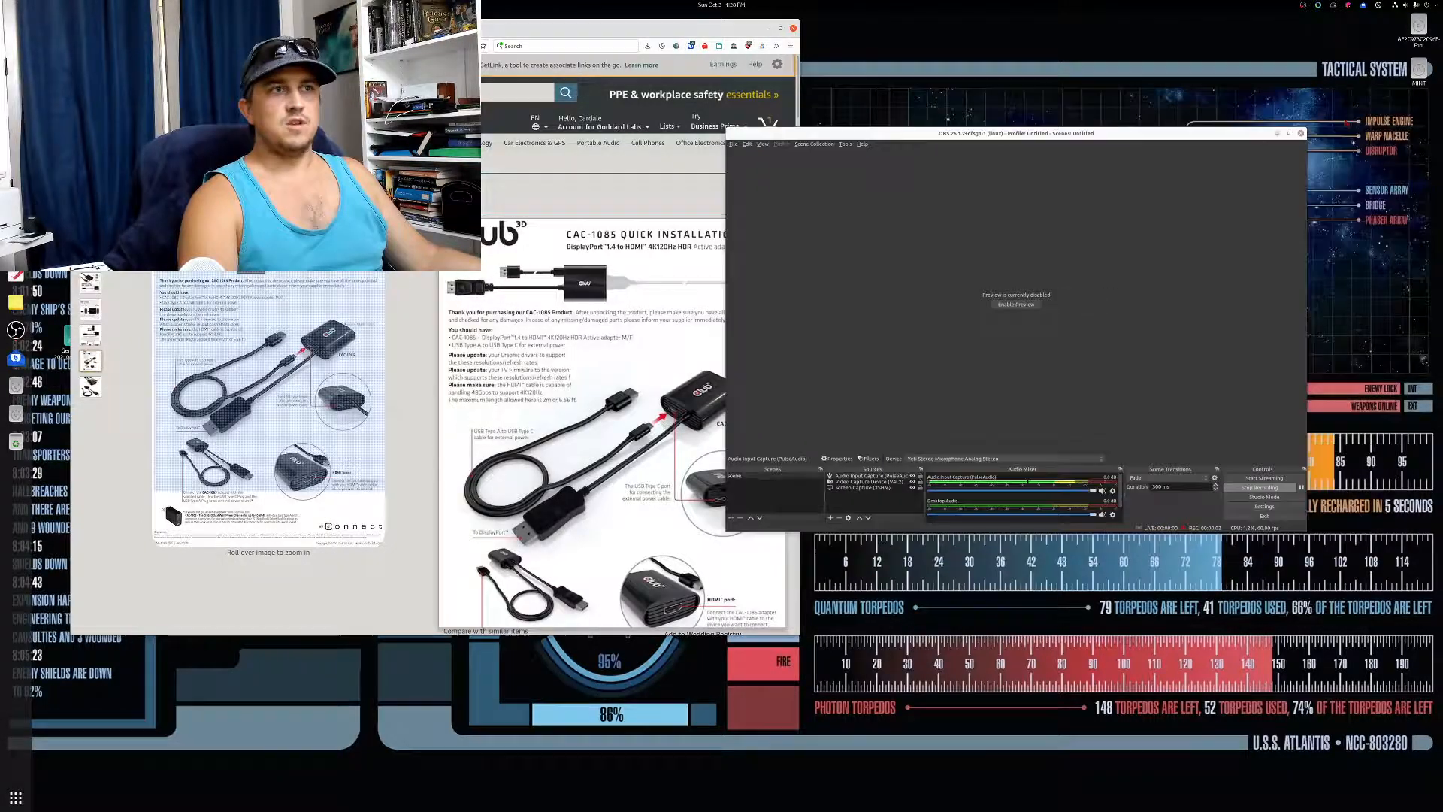
Close the OBS Studio window, leaving the Club 3D adapter guide visible on the desktop
click(1301, 133)
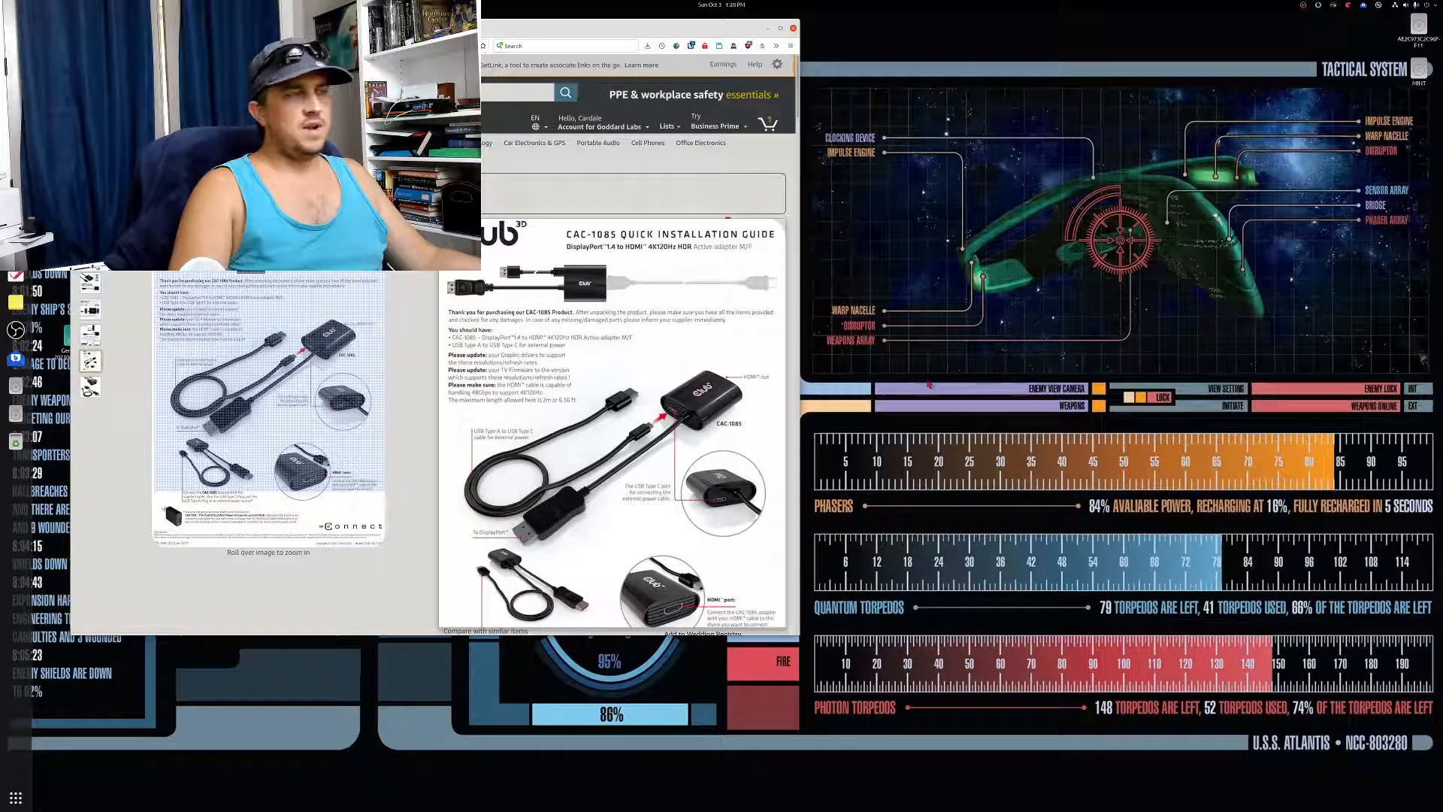